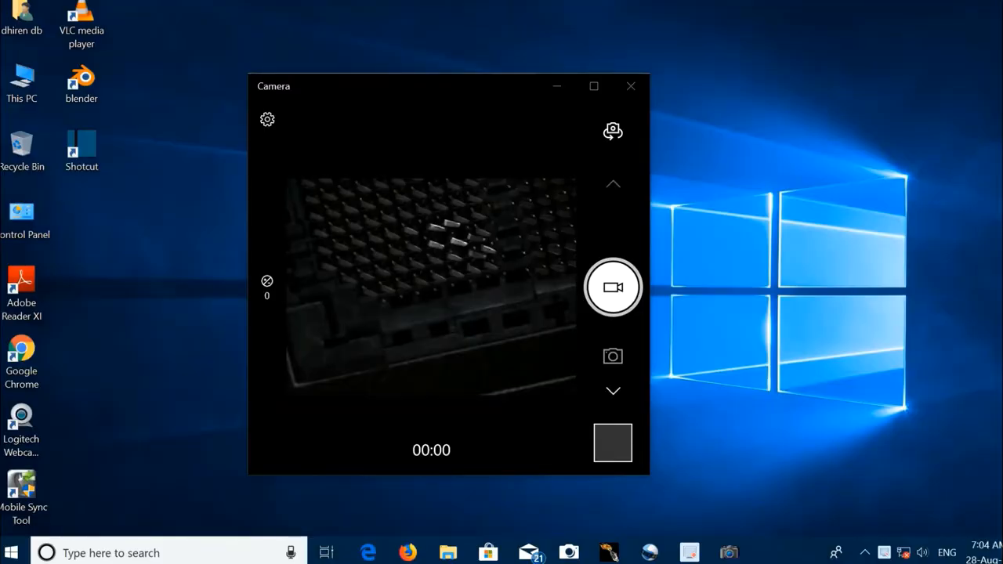
pyautogui.moveTo(884, 250)
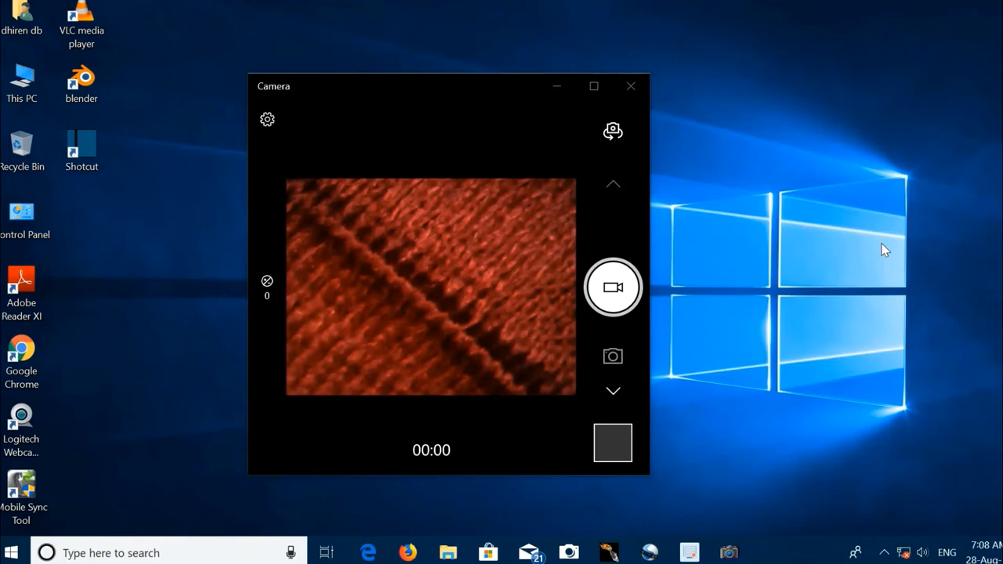
pyautogui.moveTo(850, 273)
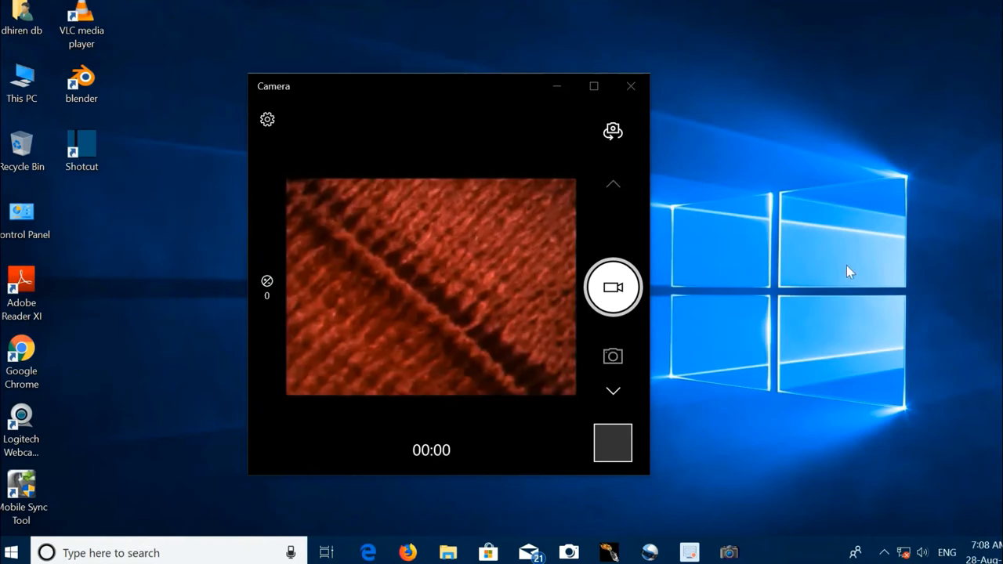
pyautogui.moveTo(623, 301)
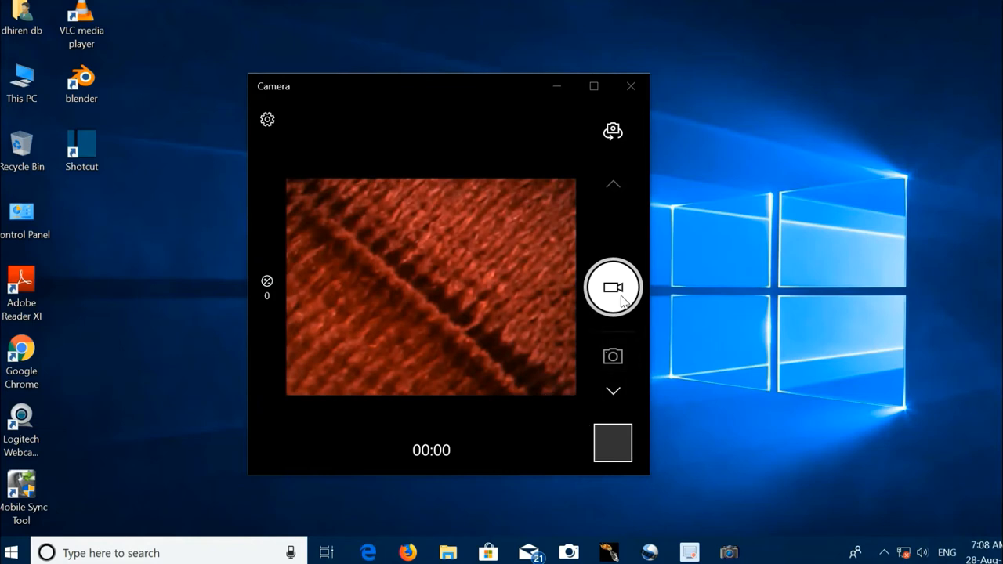
pyautogui.moveTo(551, 335)
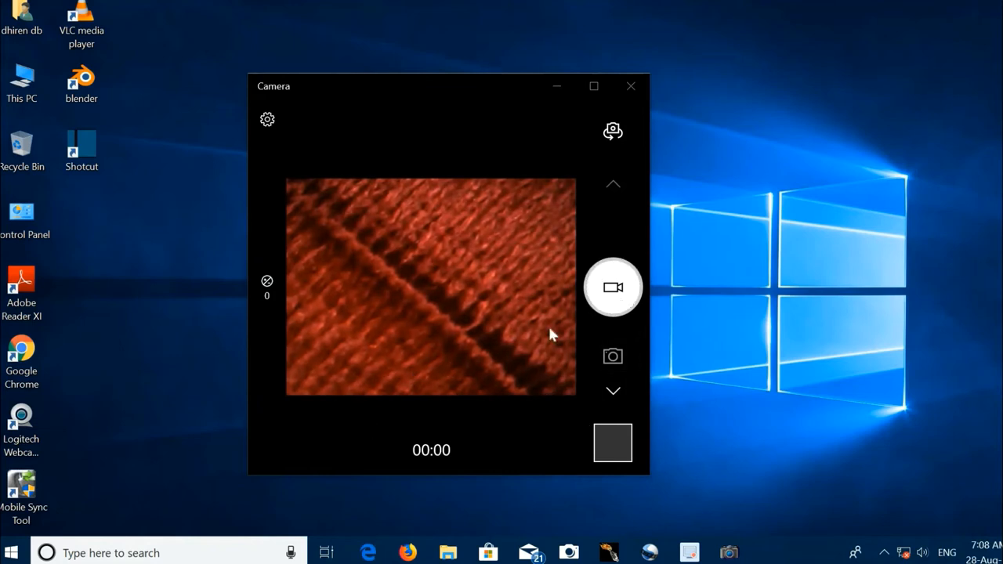
pyautogui.moveTo(196, 476)
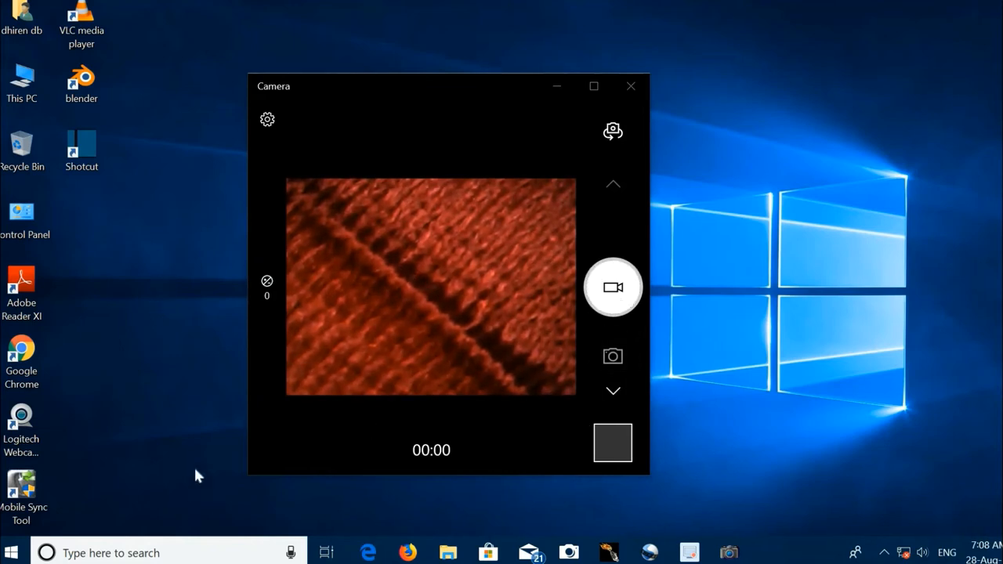